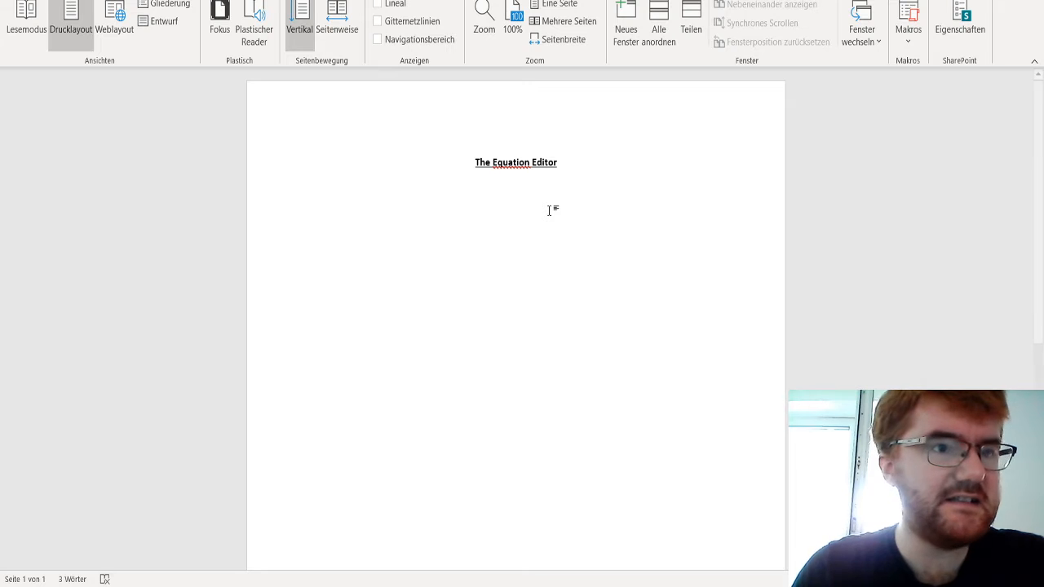
Insert a new empty equation below the title via Insert > Formel.
click(515, 186)
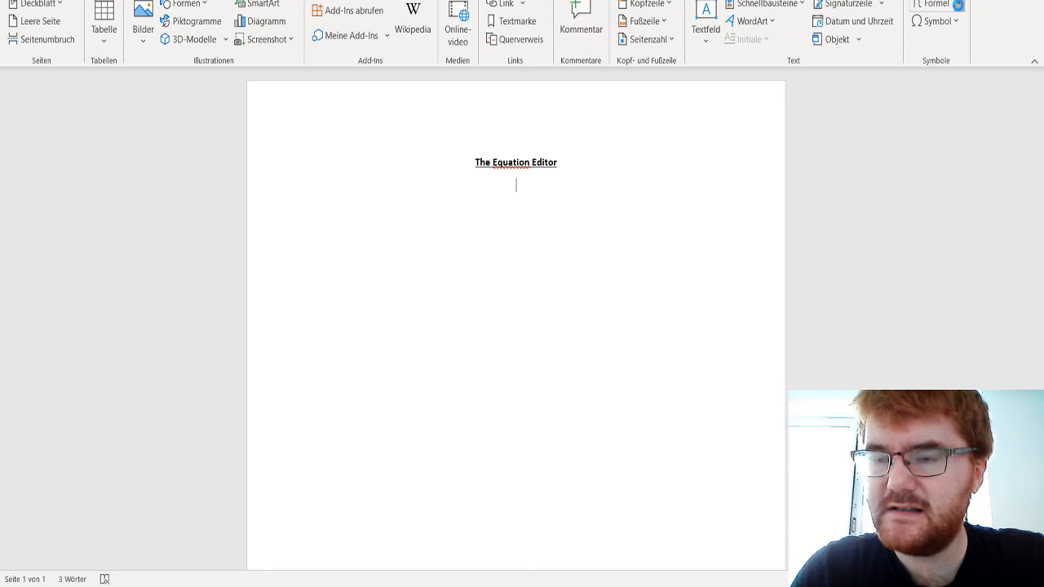
click(933, 4)
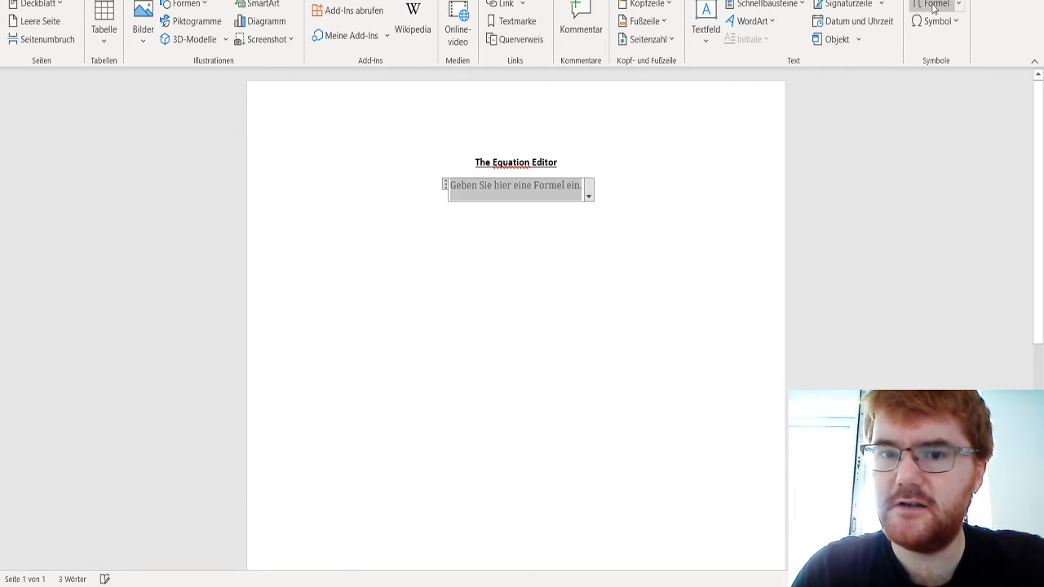
Insert a stacked fraction structure and fill it with 4 over 5.
click(516, 186)
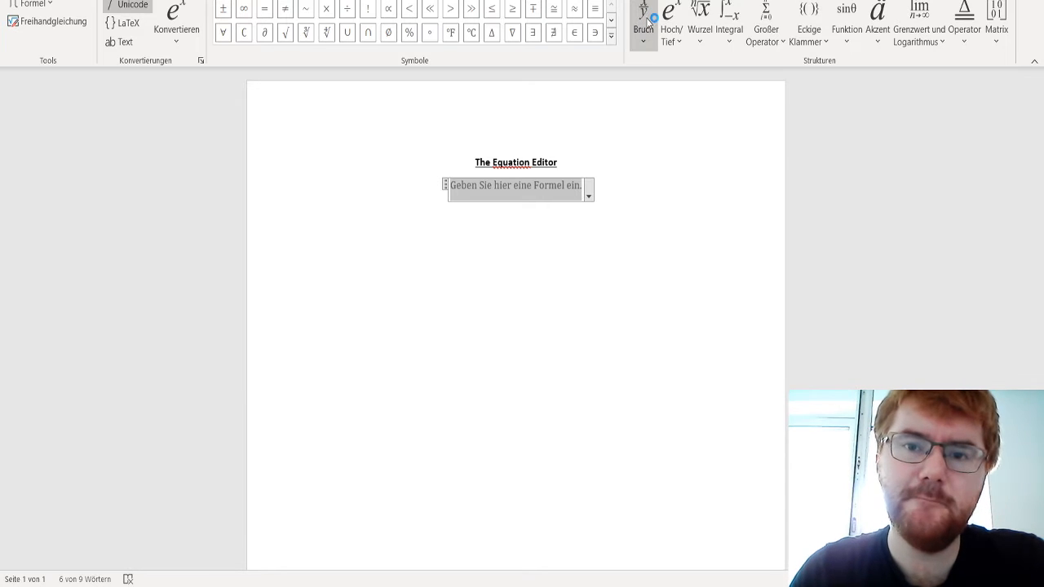
click(643, 15)
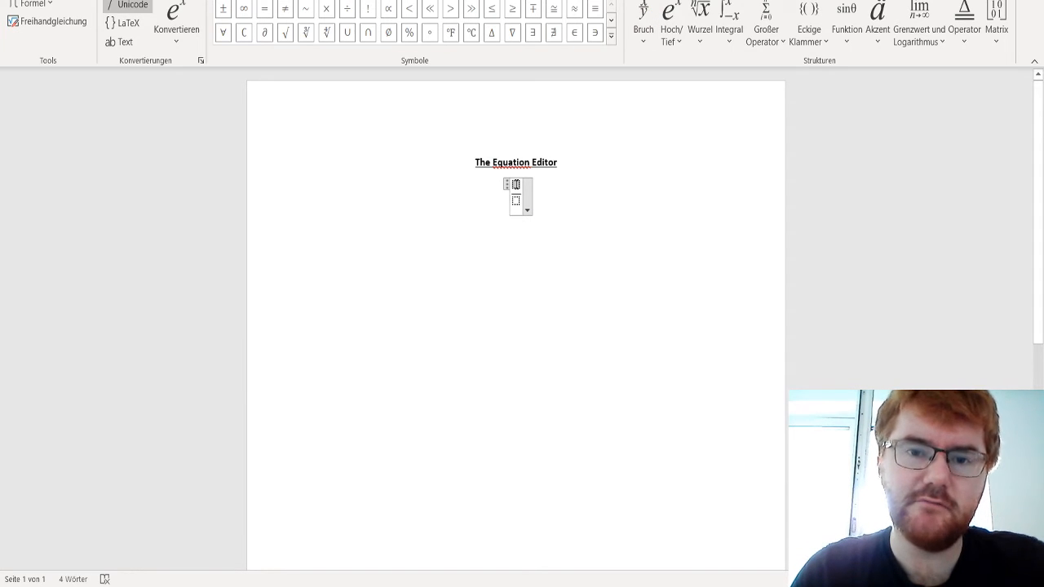
text(4)
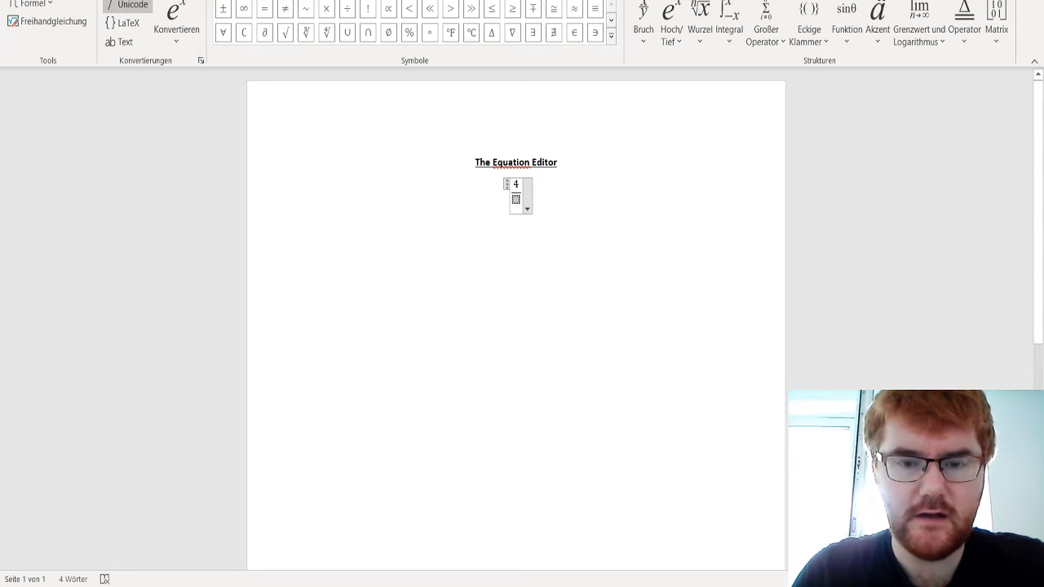
text(5)
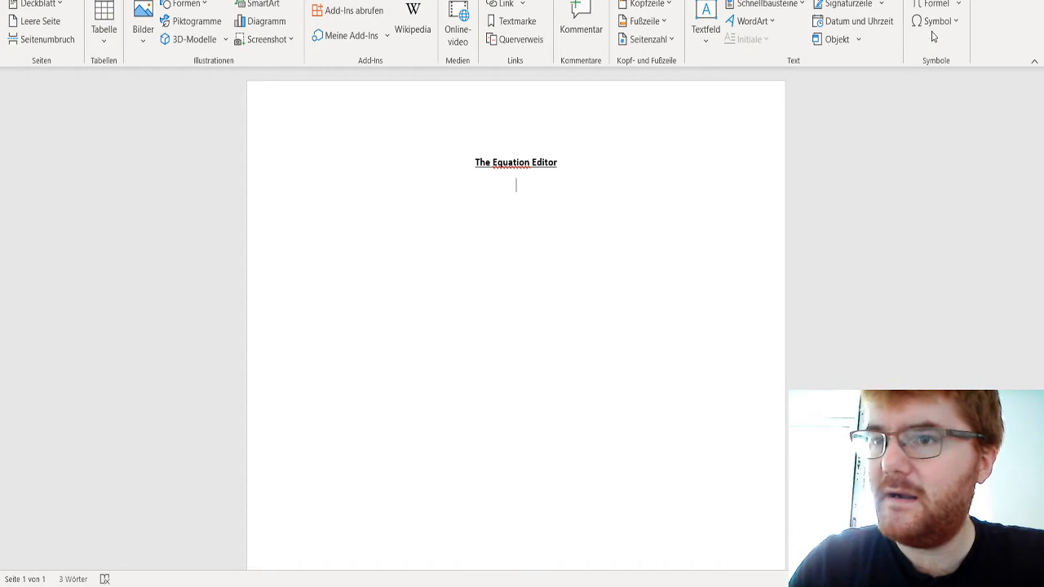
Insert a new equation and type the trial expression sin(30).
click(936, 9)
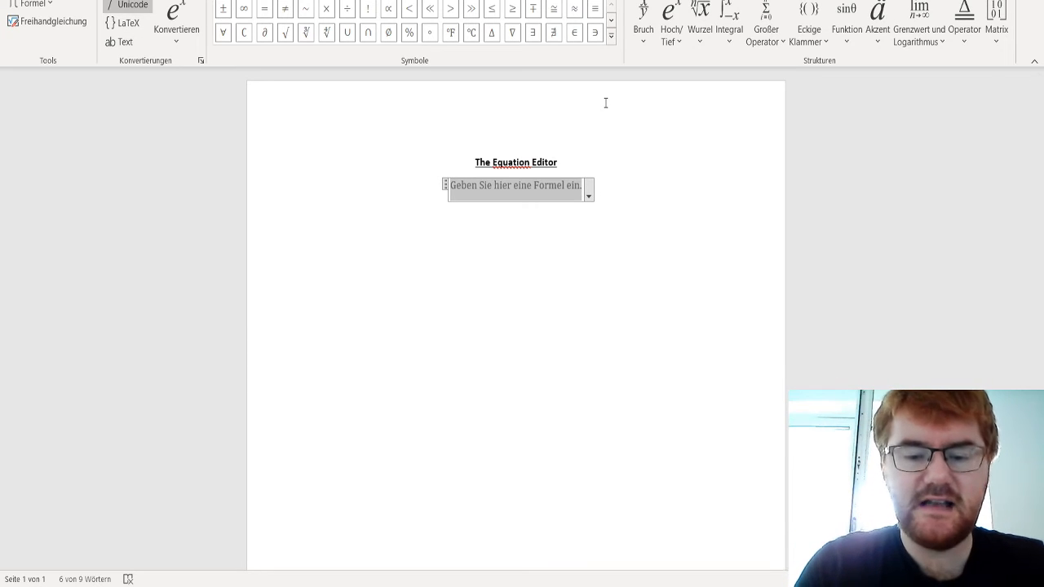
text(si)
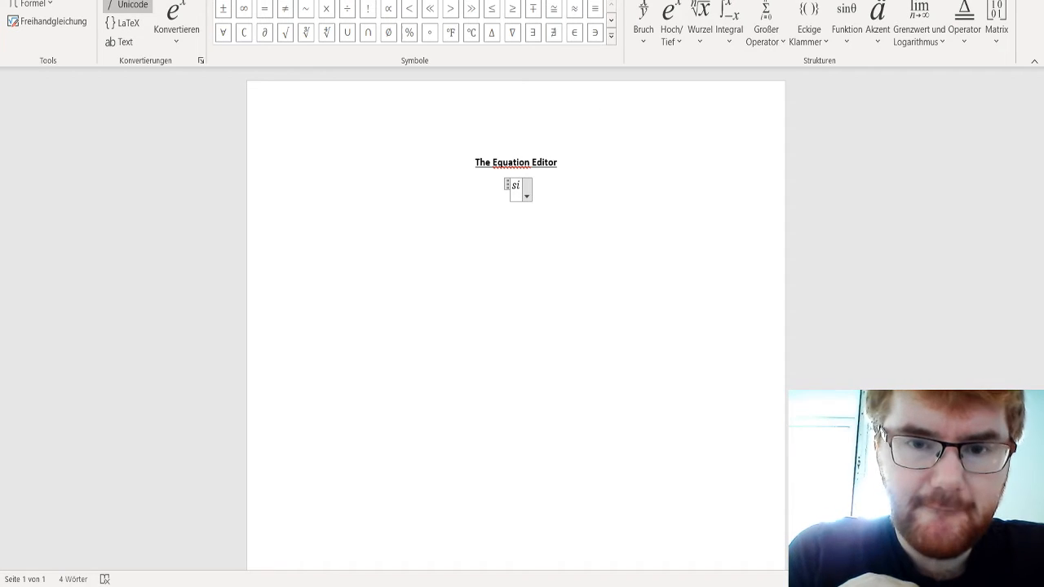
text(n)
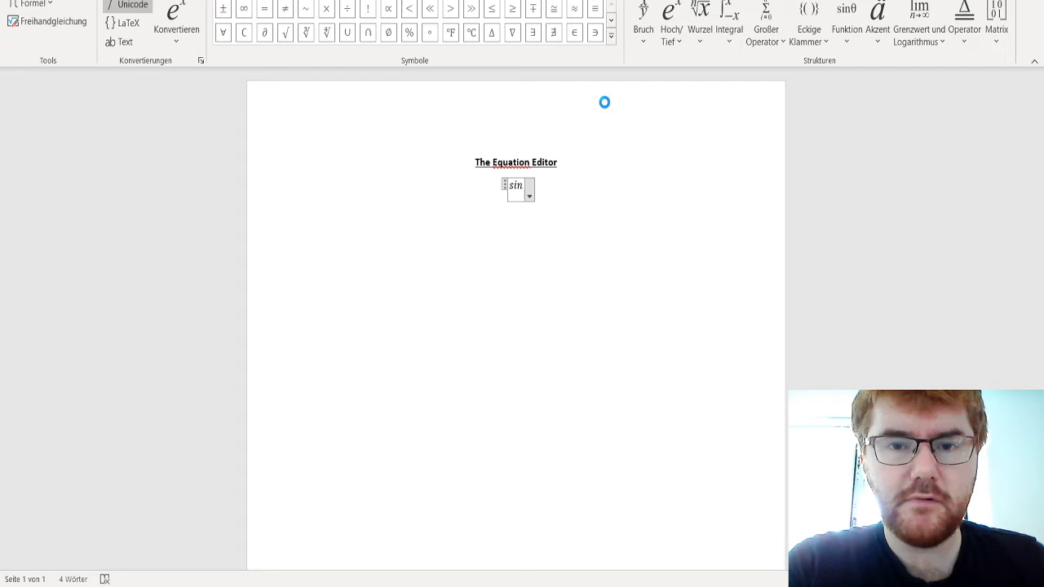
text(()
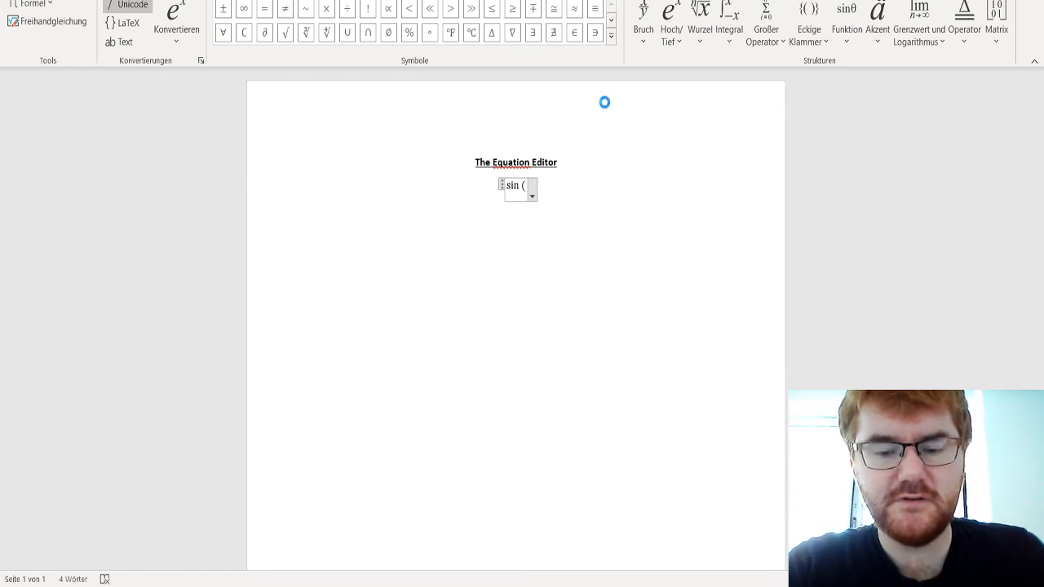
text(30))
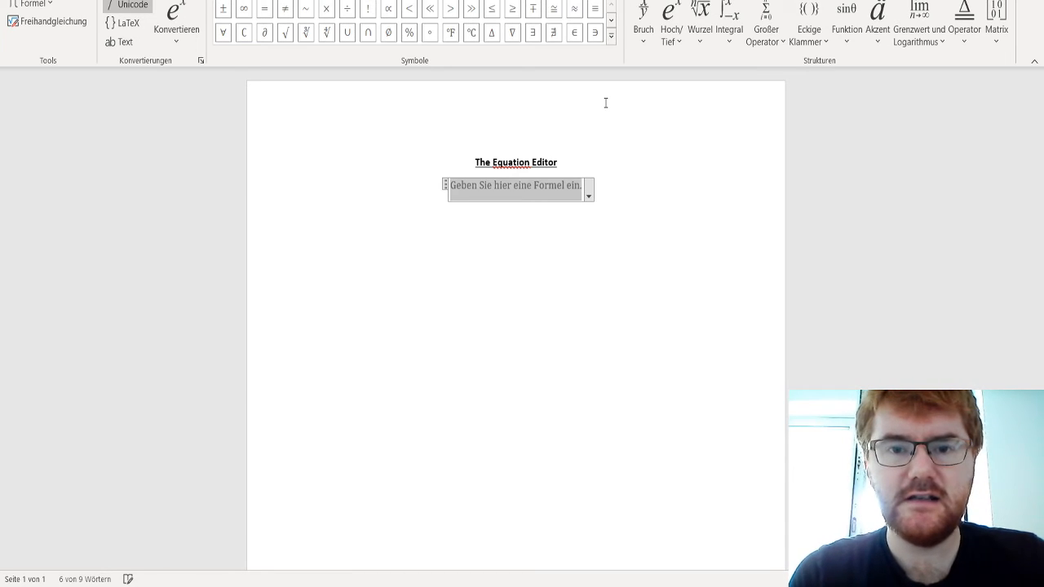
text(cos)
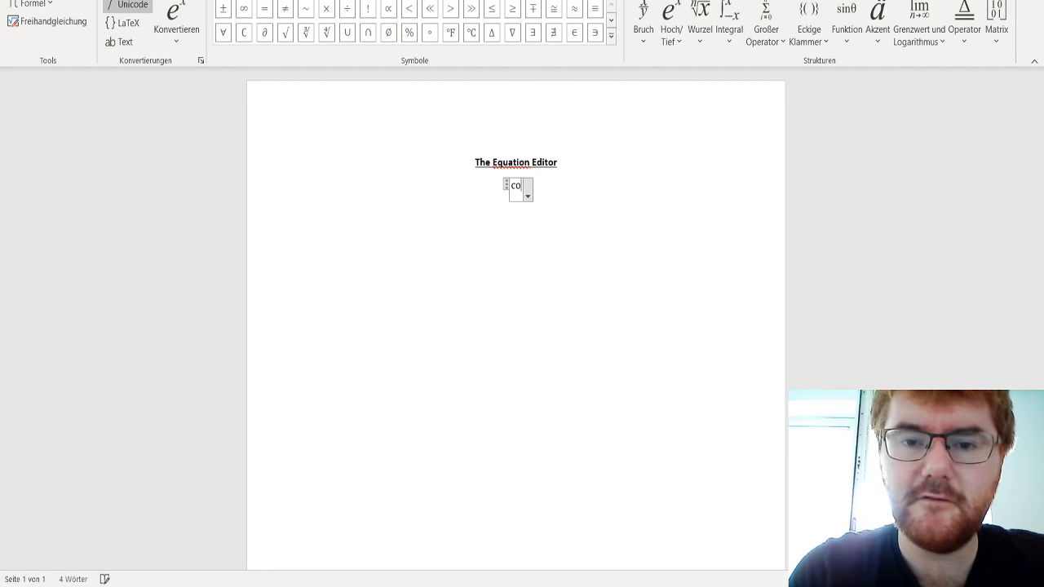
key(Backspace)
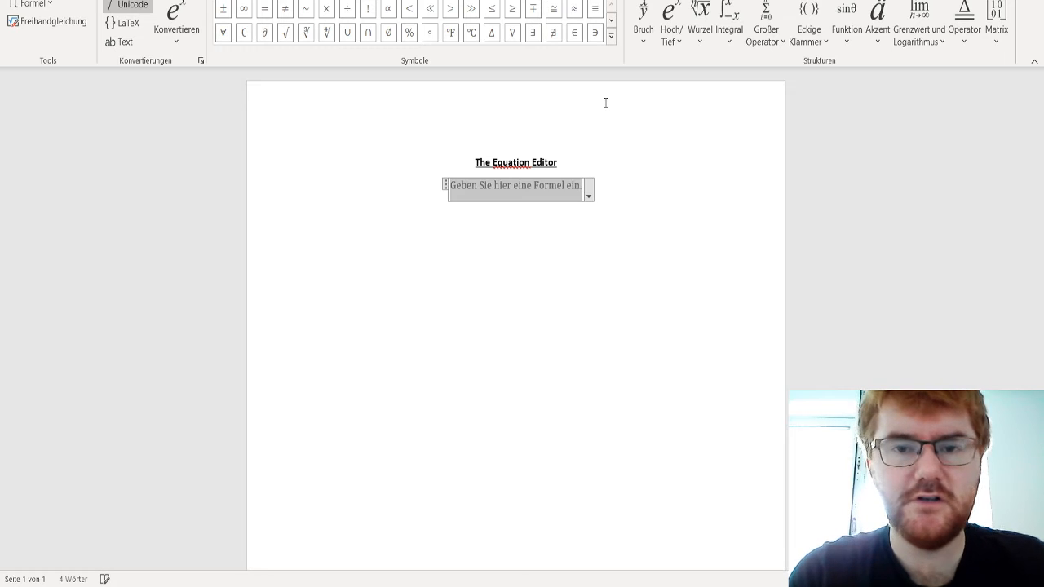
Type the linear fraction sum 4/5+1/3=1715/1 into the equation.
text(4)
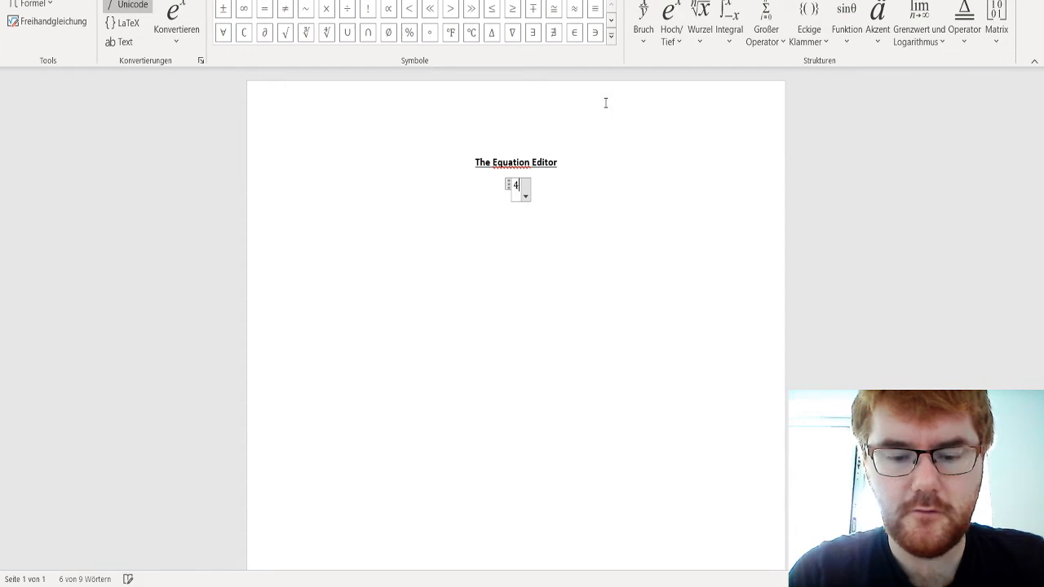
text(/5)
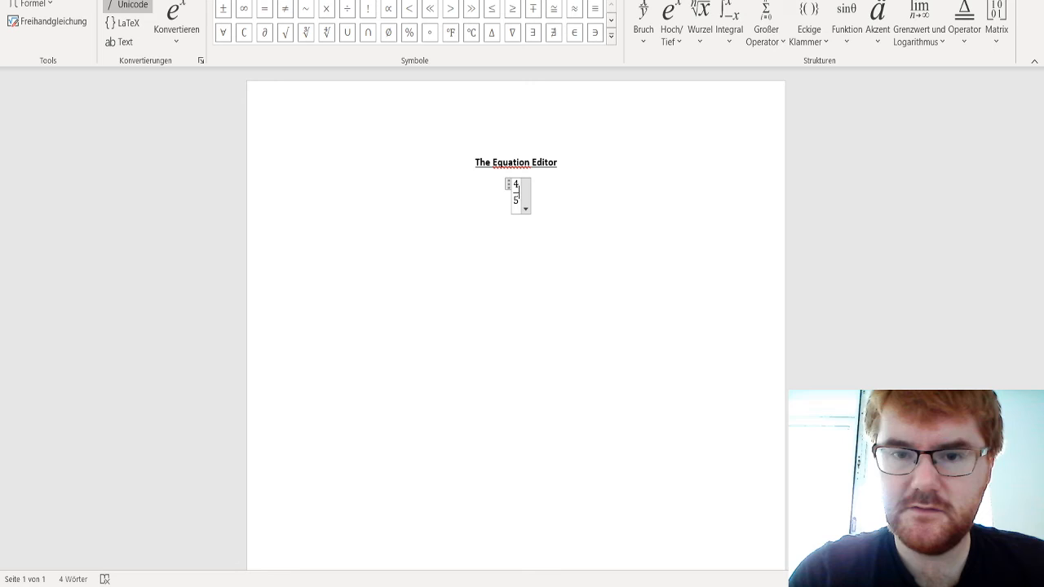
text(+1)
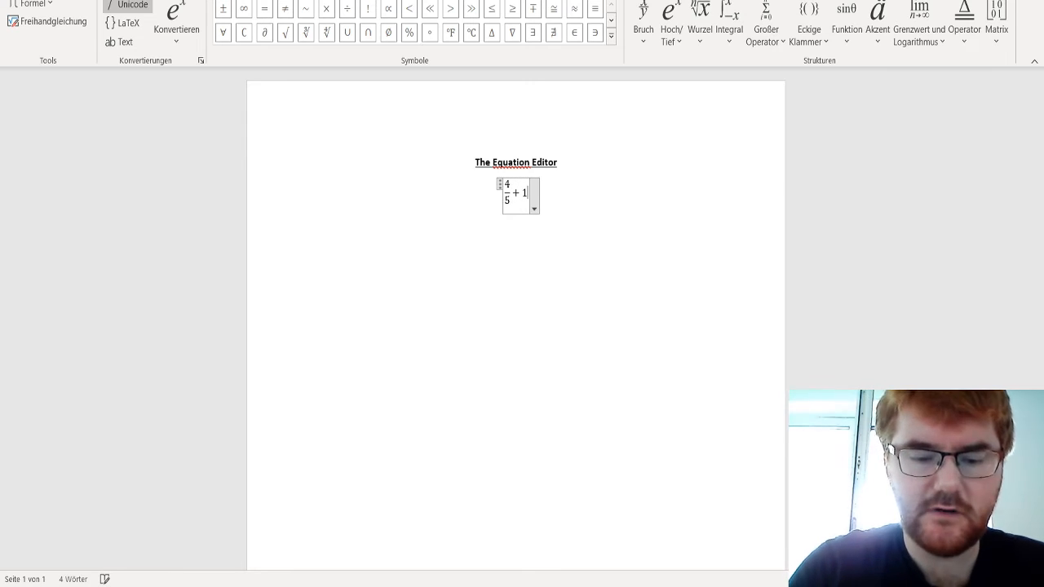
text(/3)
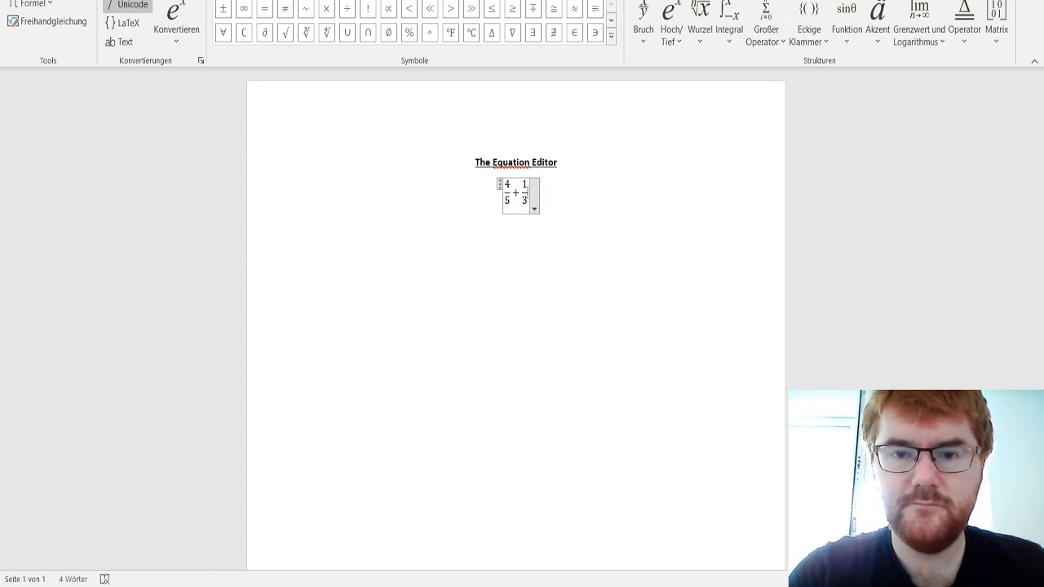
text(=)
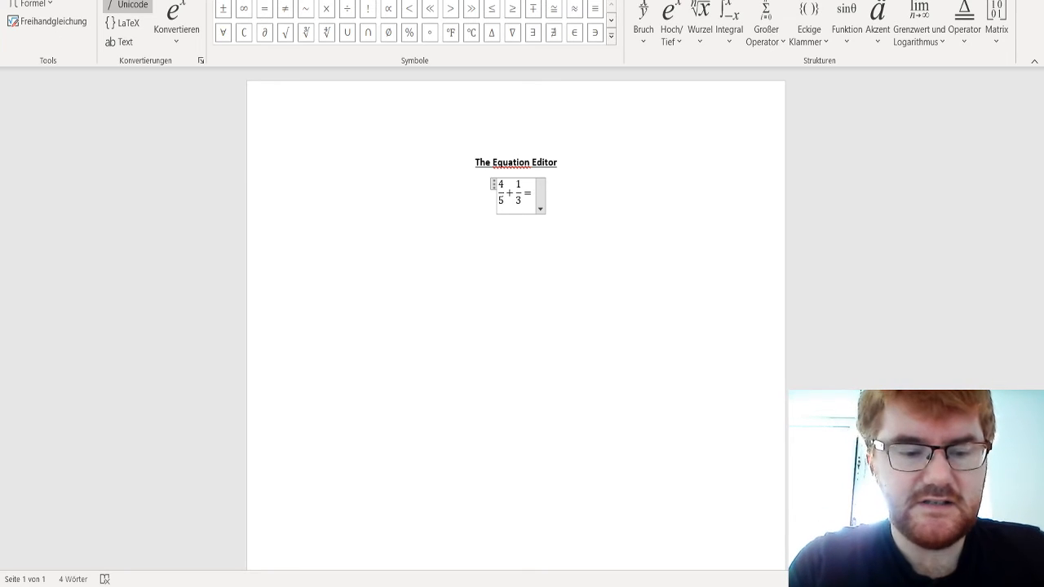
text(1715)
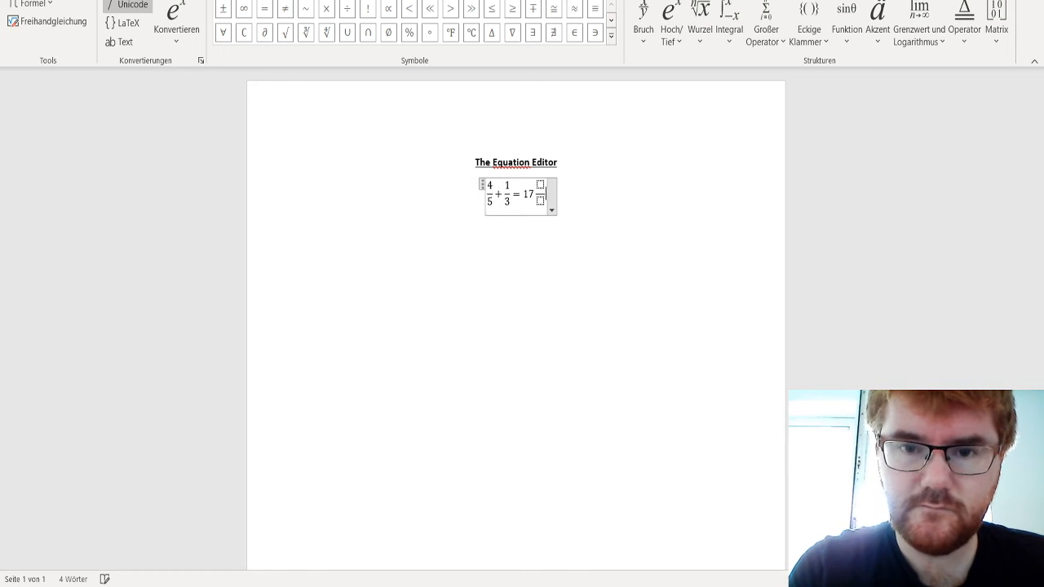
text(/1)
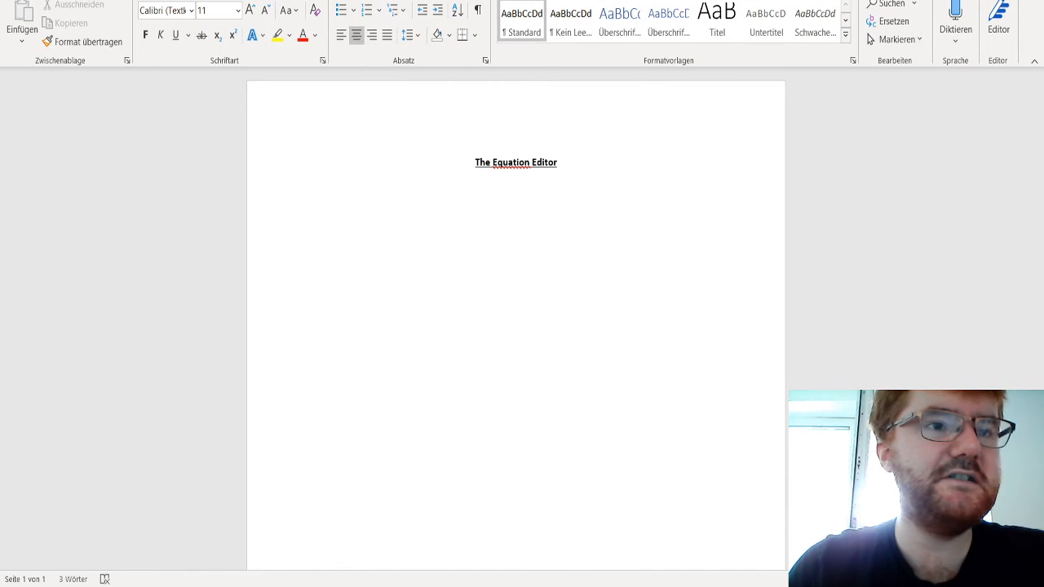
From the Insert tab start an equation and type the test expression 5^2.
click(41, 0)
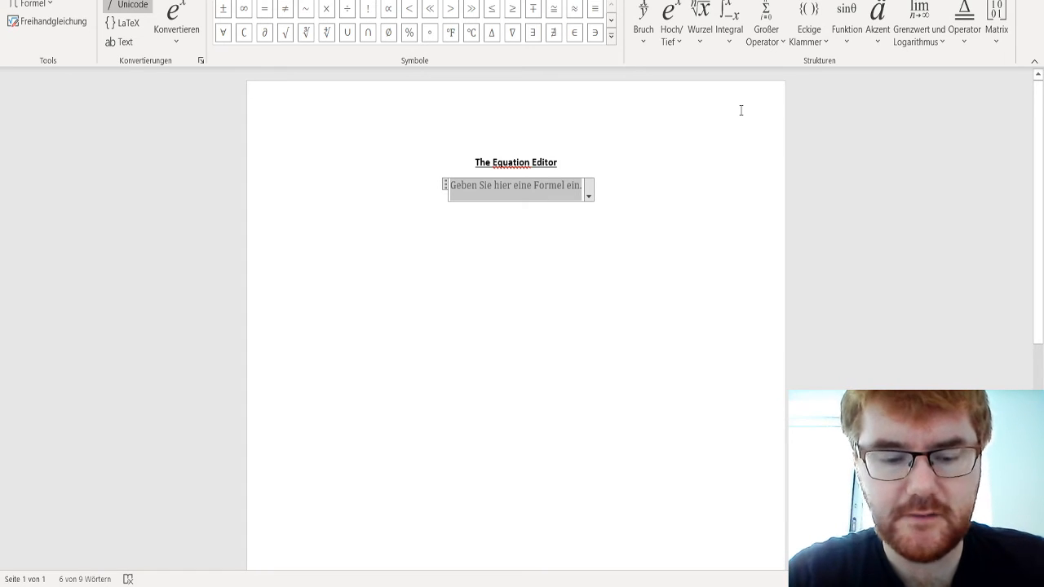
text(5)
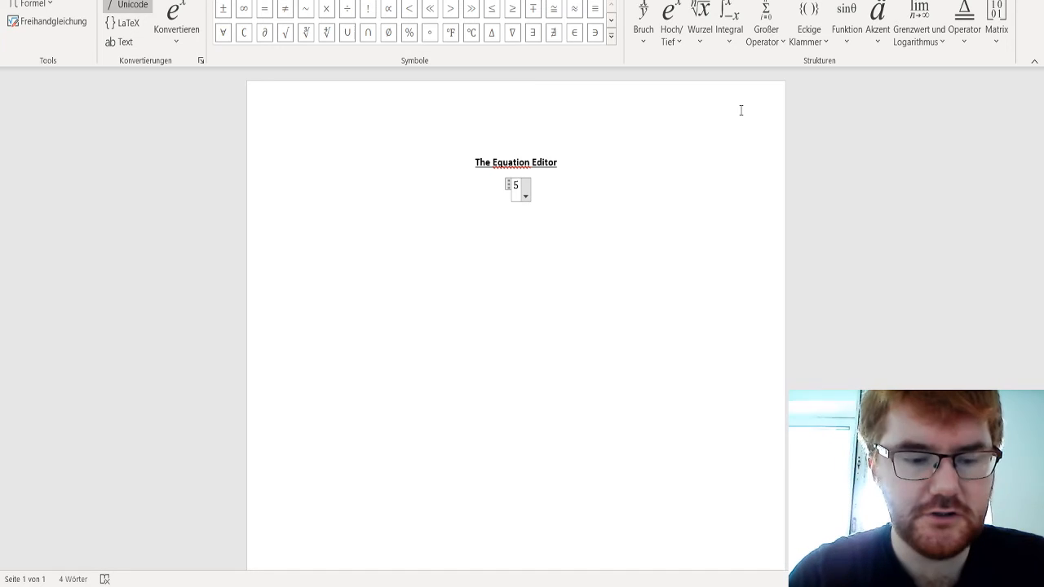
text(^2)
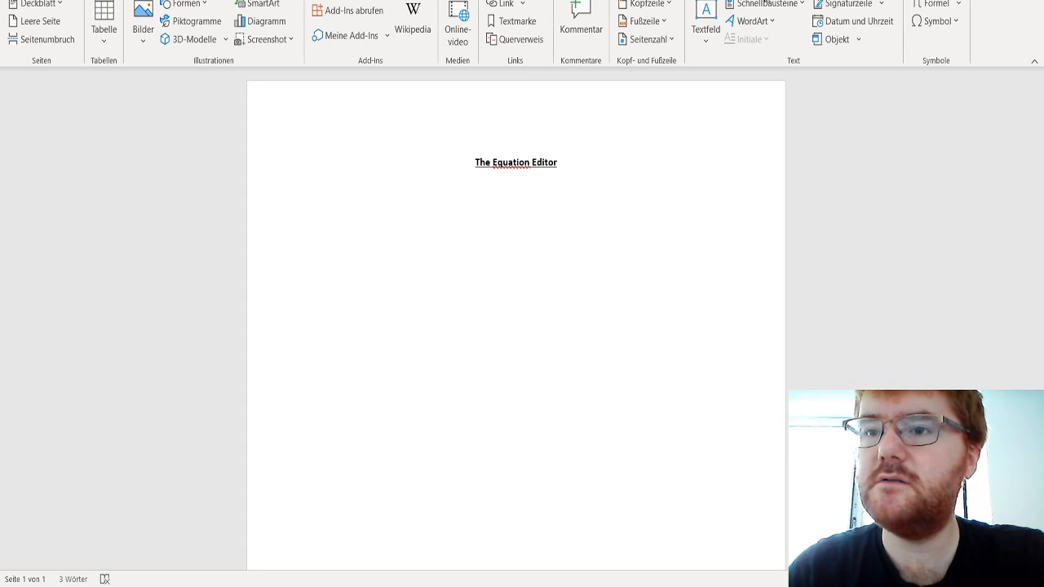
click(931, 4)
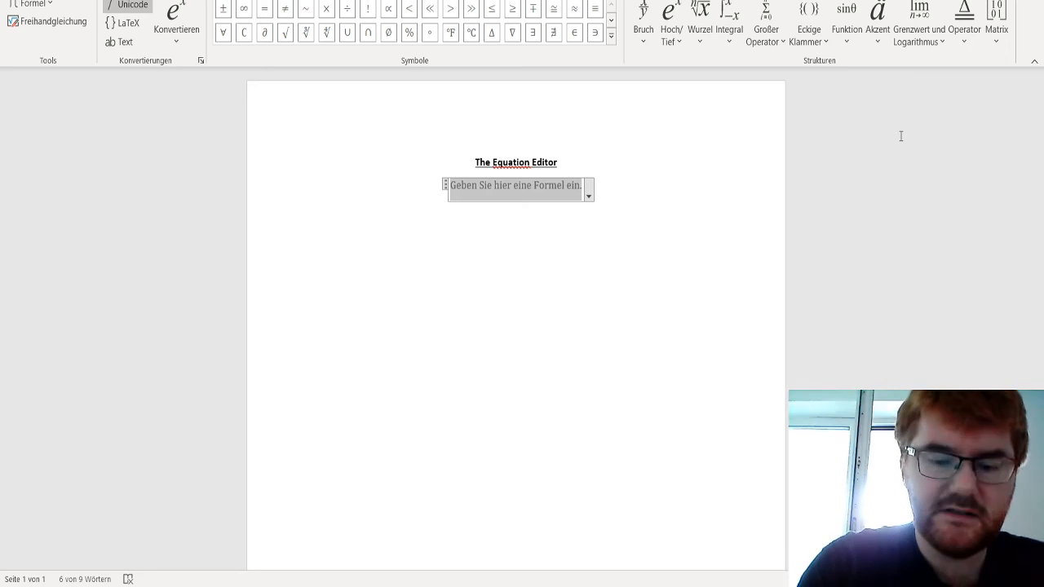
text(t)
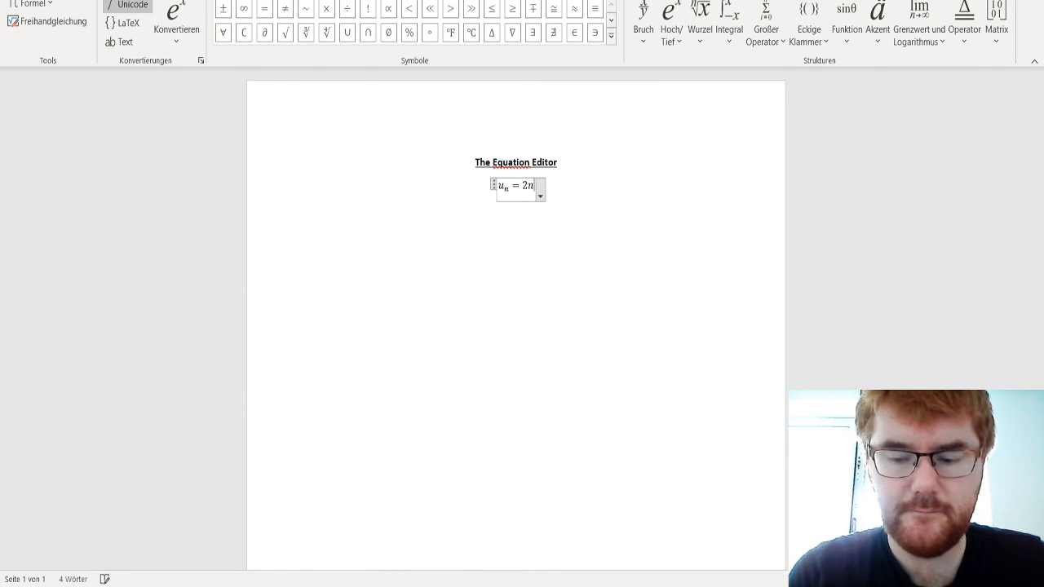
text(+ 1)
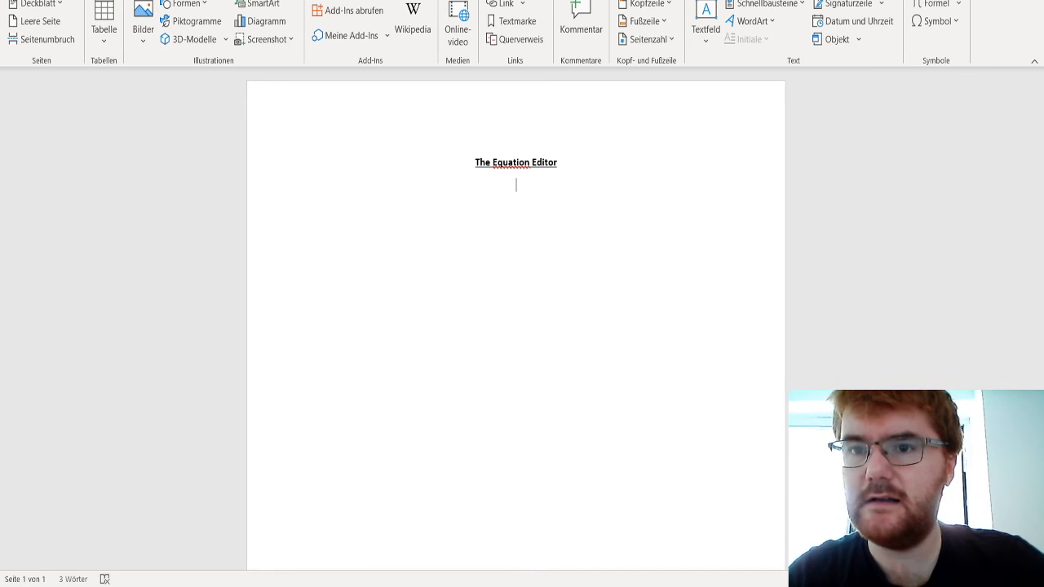
Insert a new equation and type a^2_3 so a gets superscript 2 and subscript 3.
click(933, 4)
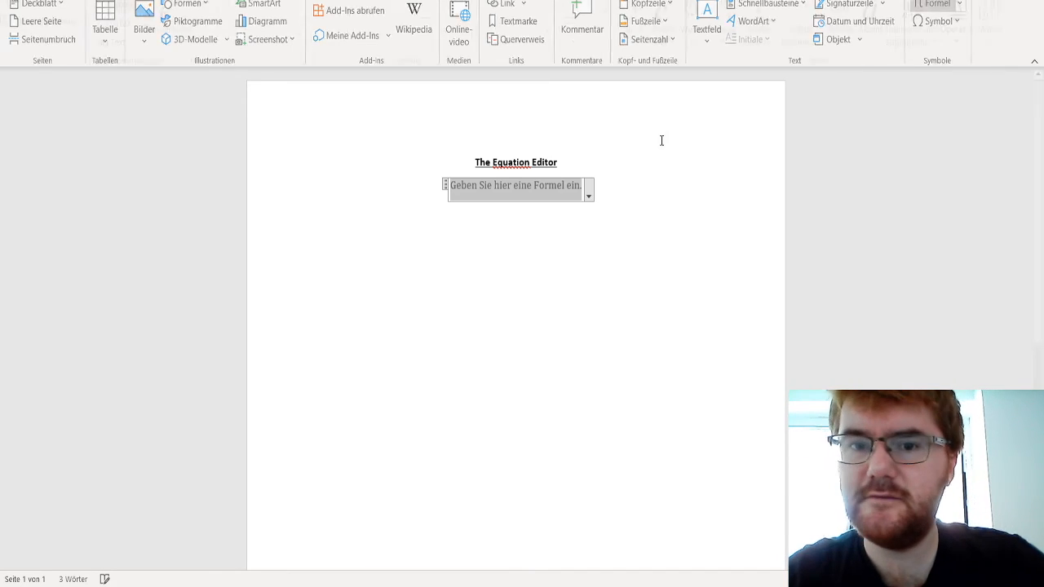
click(515, 186)
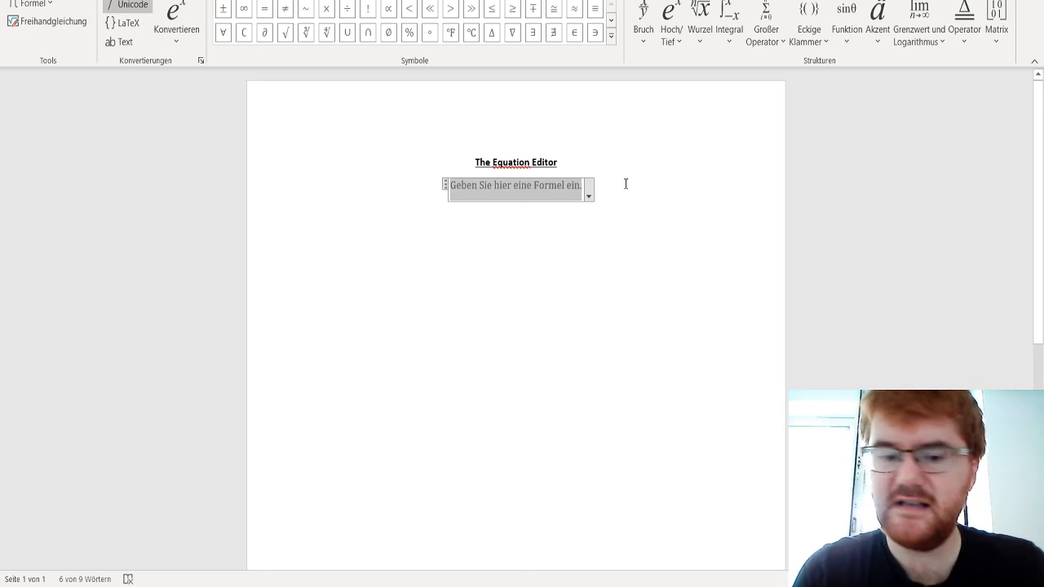
text(a)
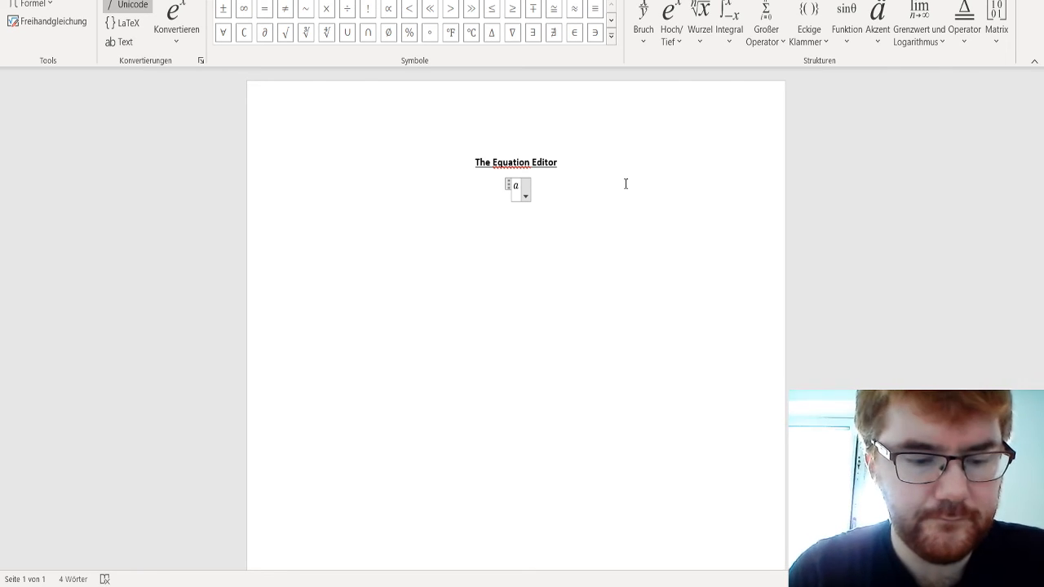
text(^2)
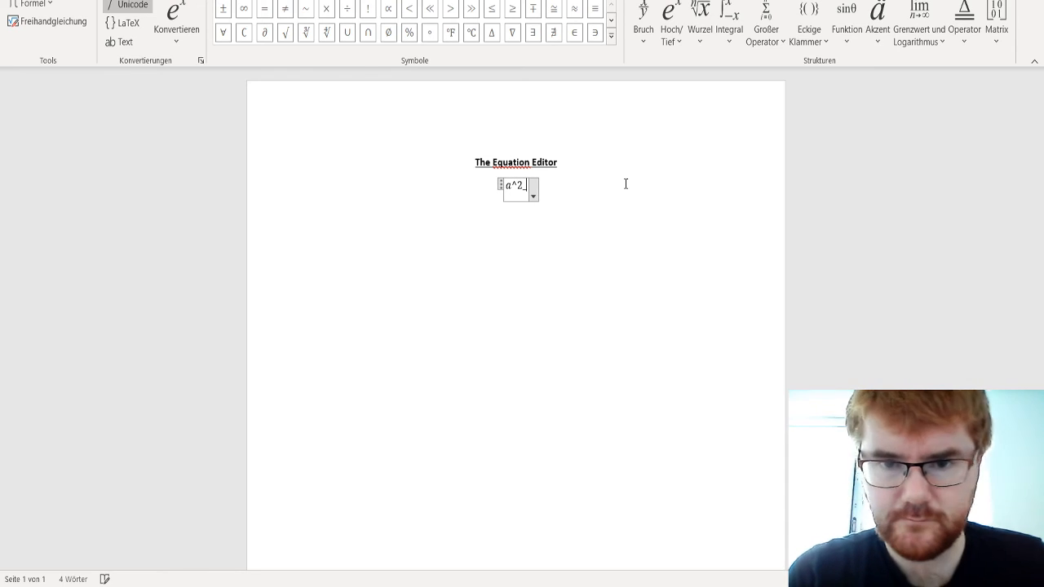
text(_3)
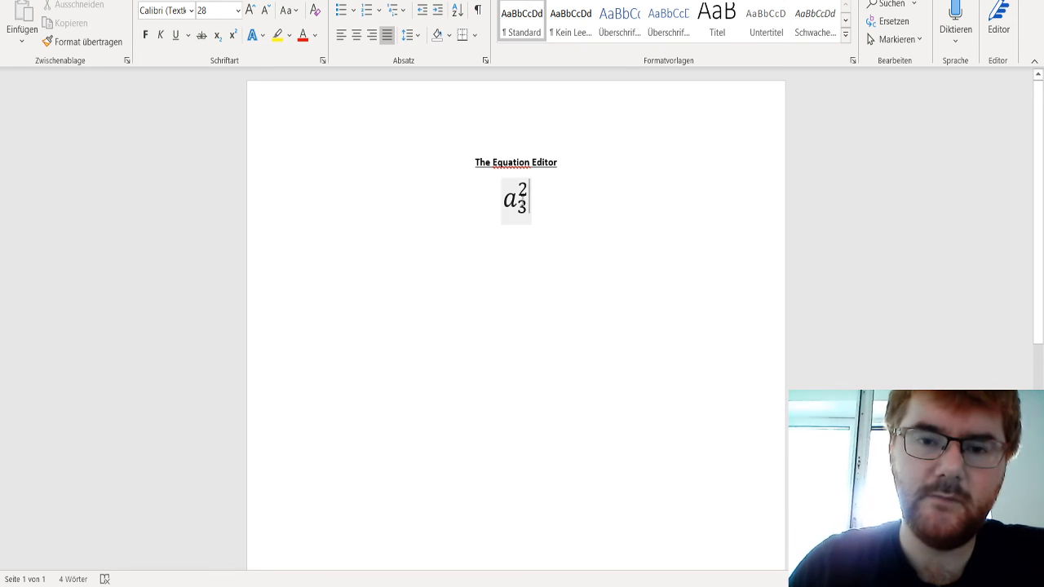
Select the enlarged a-squared-sub-3 equation and show its equation design tools.
click(515, 199)
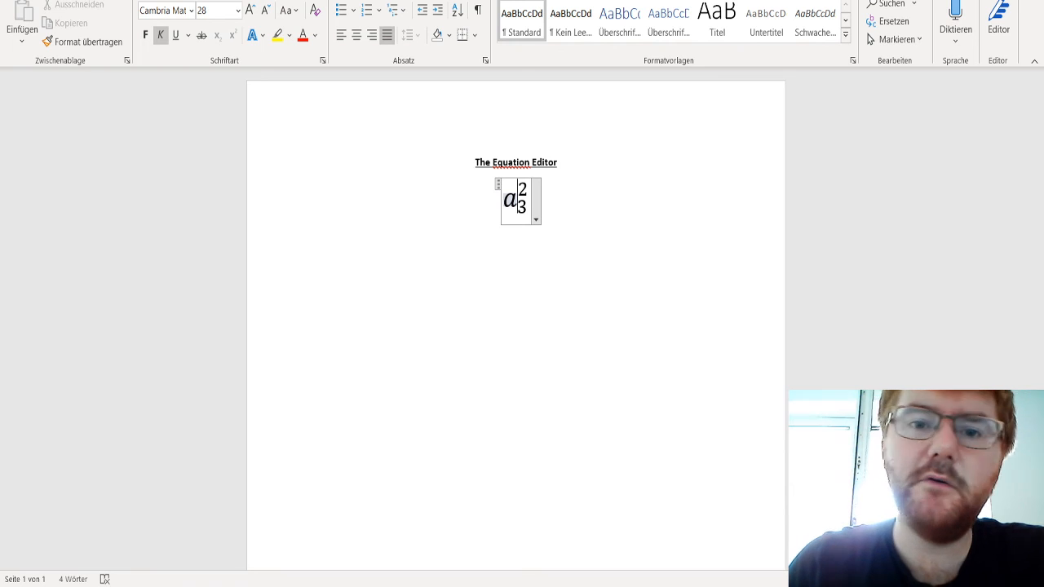
click(518, 202)
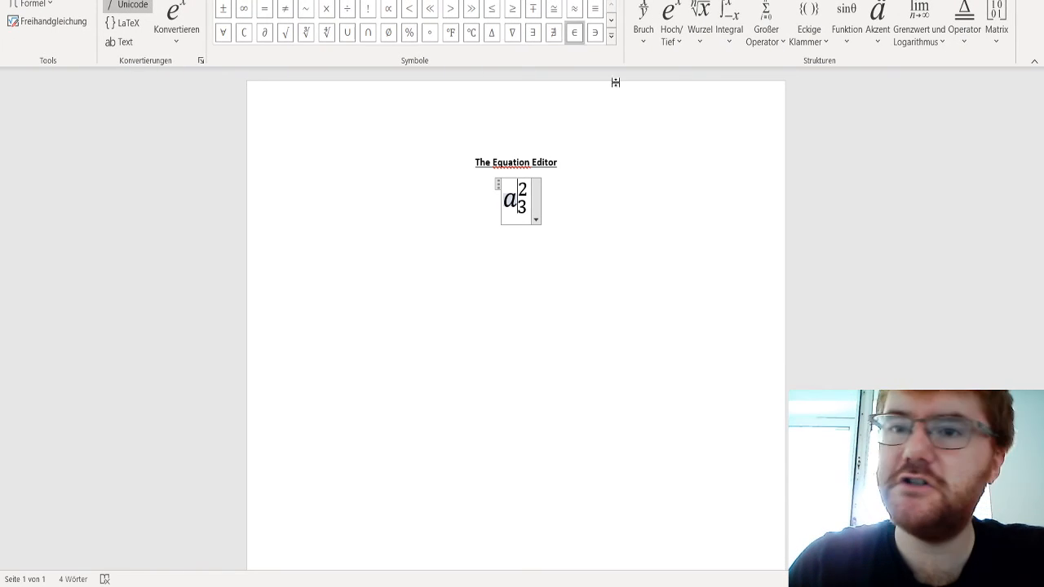
mouse_move(623, 131)
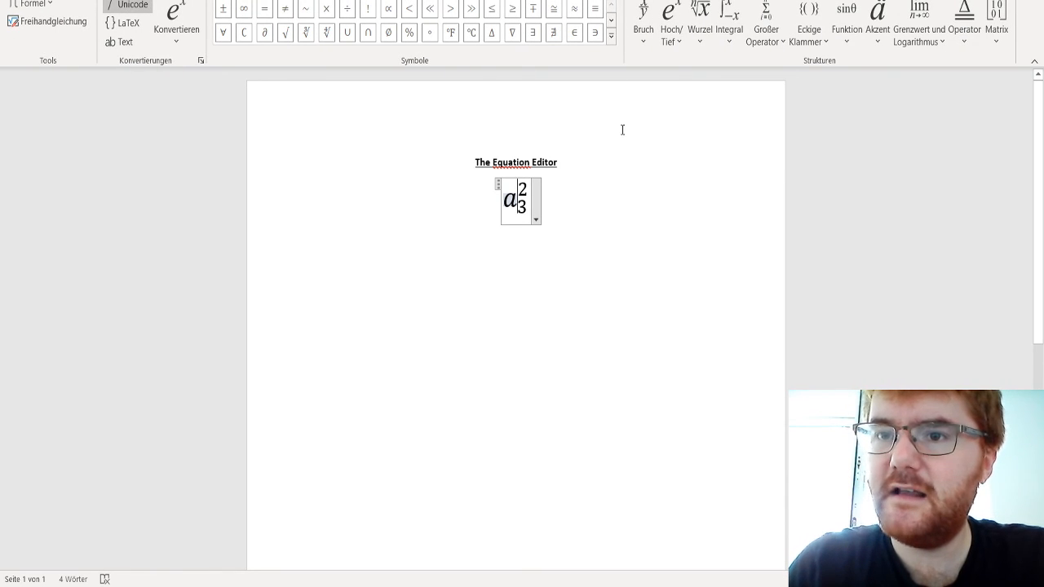